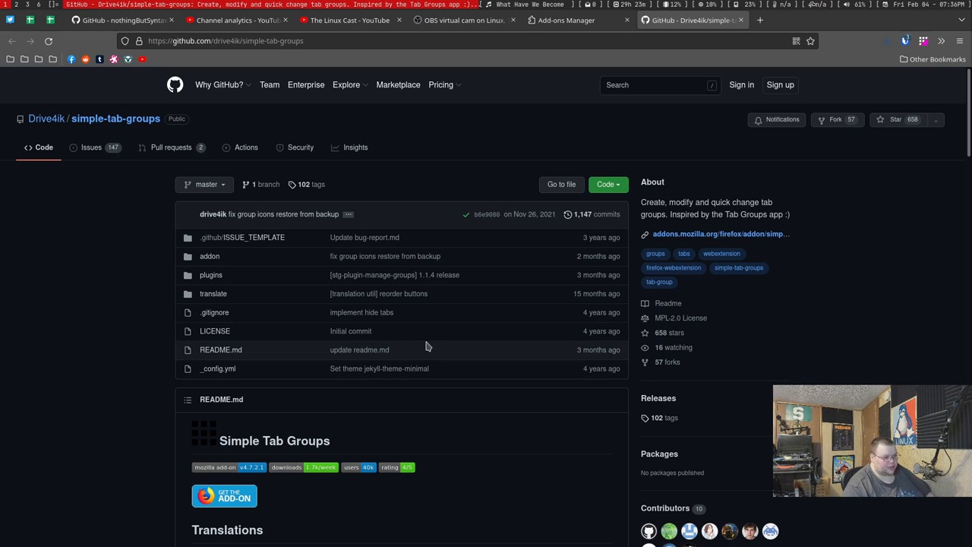
{"action": "mouse_move", "coordinate": [424, 305]}
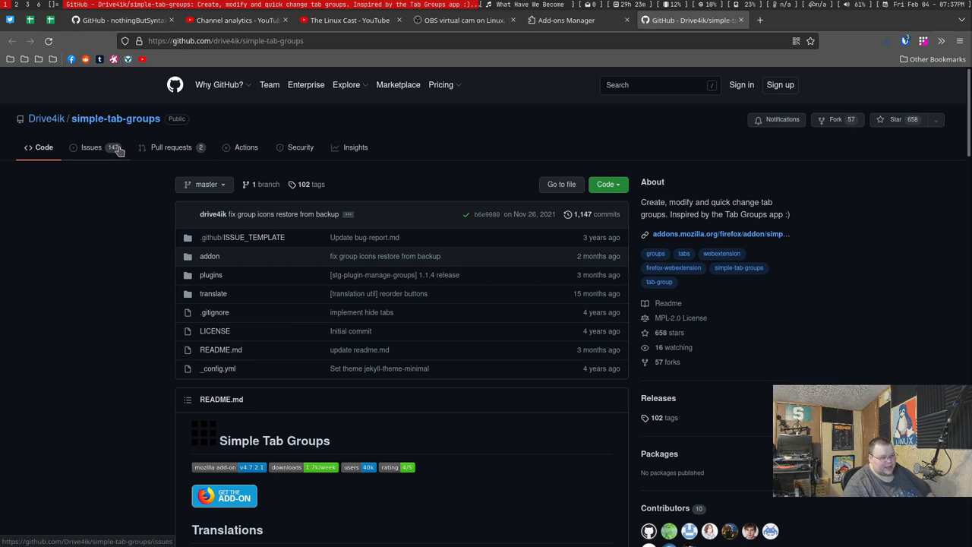
{"action": "mouse_move", "coordinate": [114, 147]}
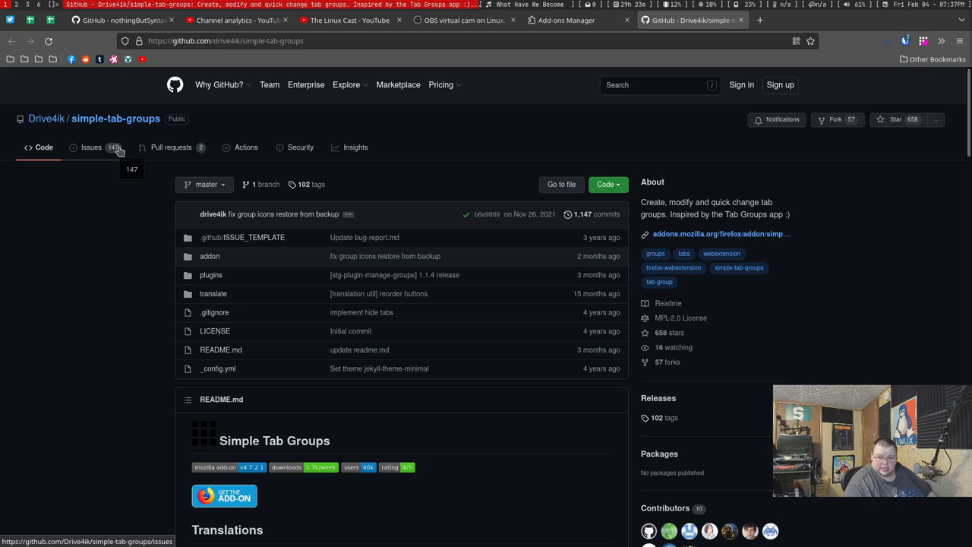
{"action": "mouse_move", "coordinate": [242, 149]}
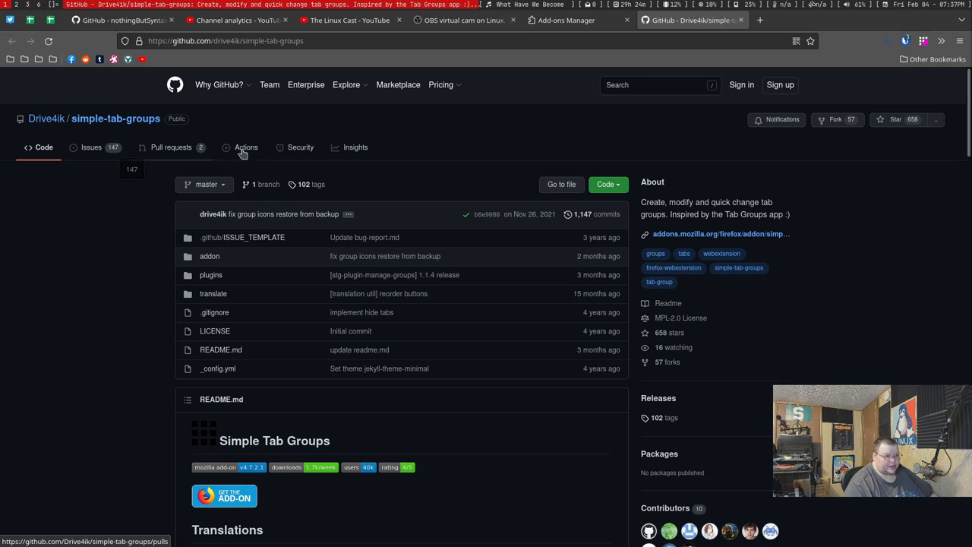
{"action": "mouse_move", "coordinate": [689, 128]}
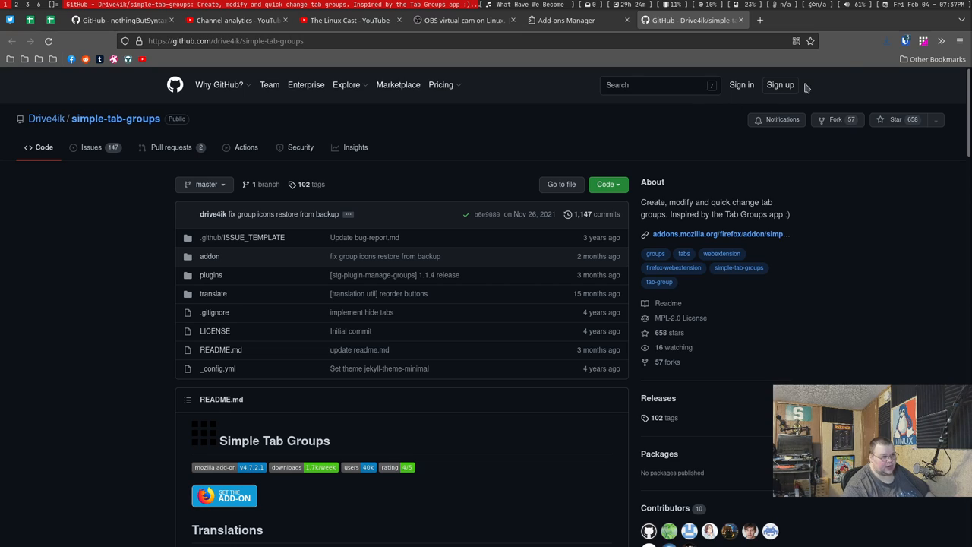
Open the Simple Tab Groups list showing Ideas, Main Group, Fanfiction and Linode
{"action": "left_click", "coordinate": [923, 41]}
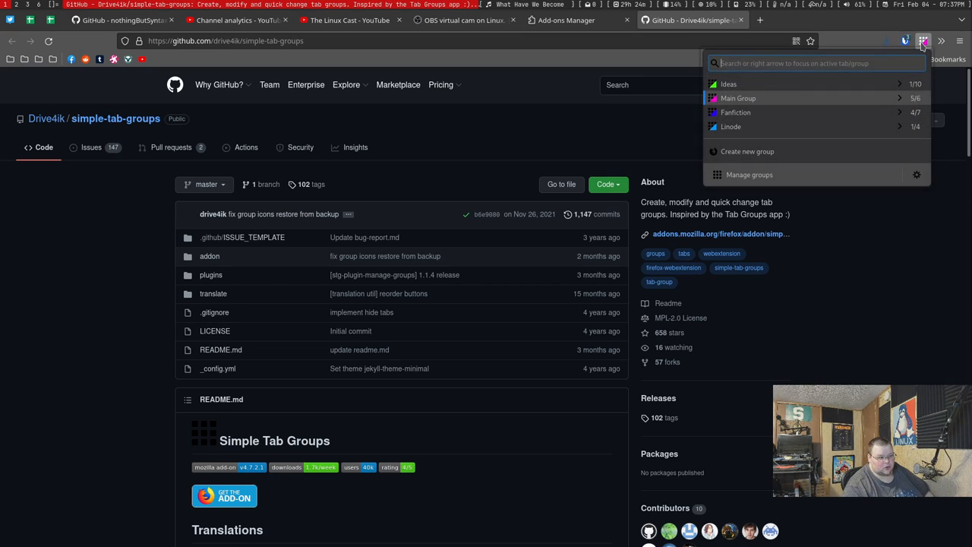
{"action": "mouse_move", "coordinate": [775, 127]}
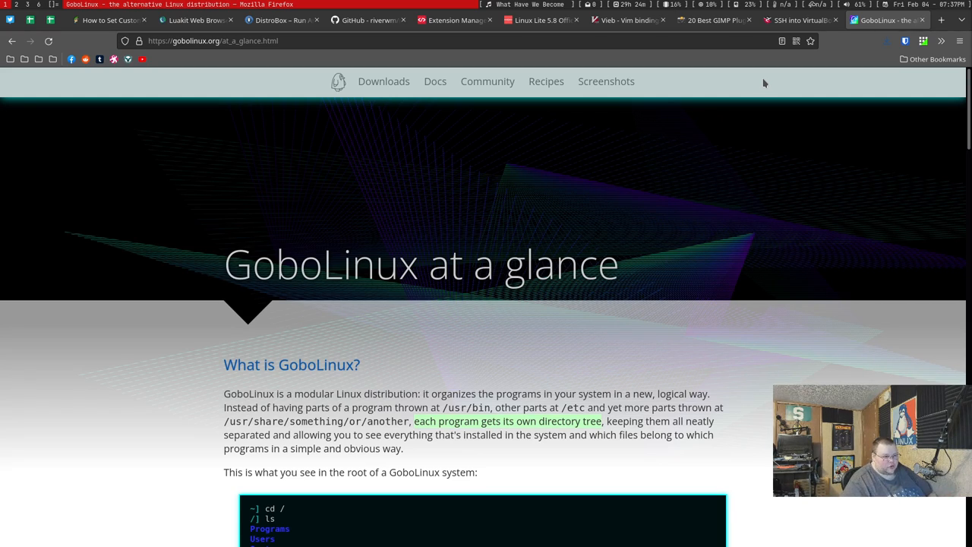
{"action": "mouse_move", "coordinate": [643, 89]}
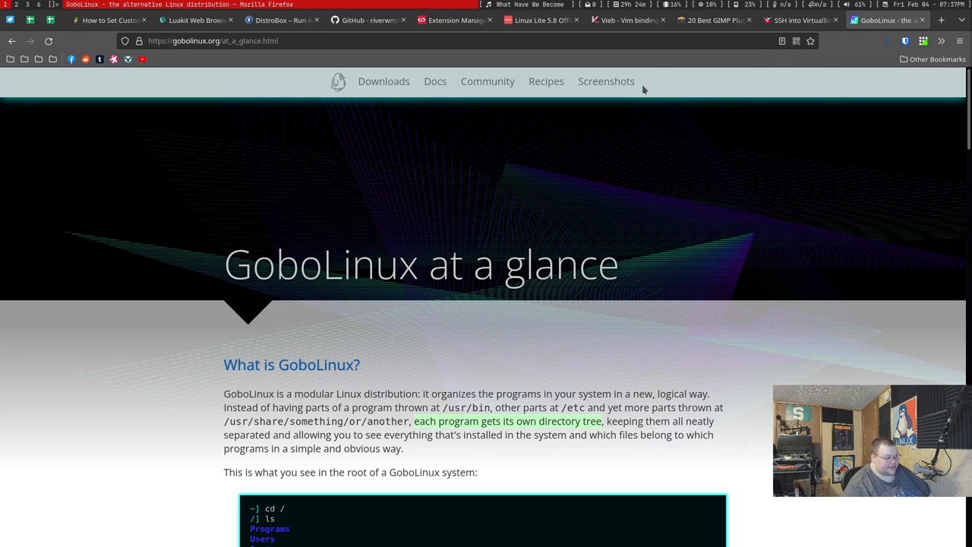
{"action": "mouse_move", "coordinate": [924, 41]}
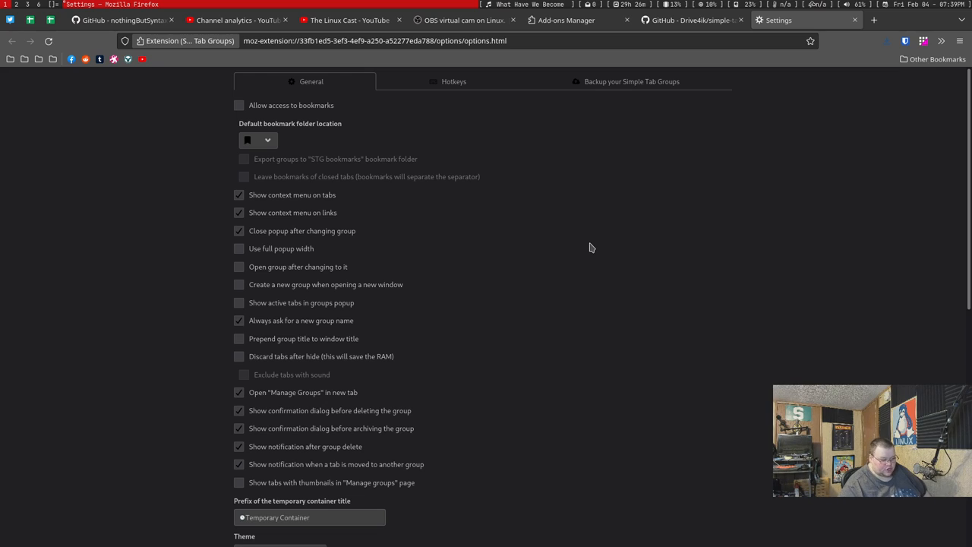
{"action": "mouse_move", "coordinate": [353, 93]}
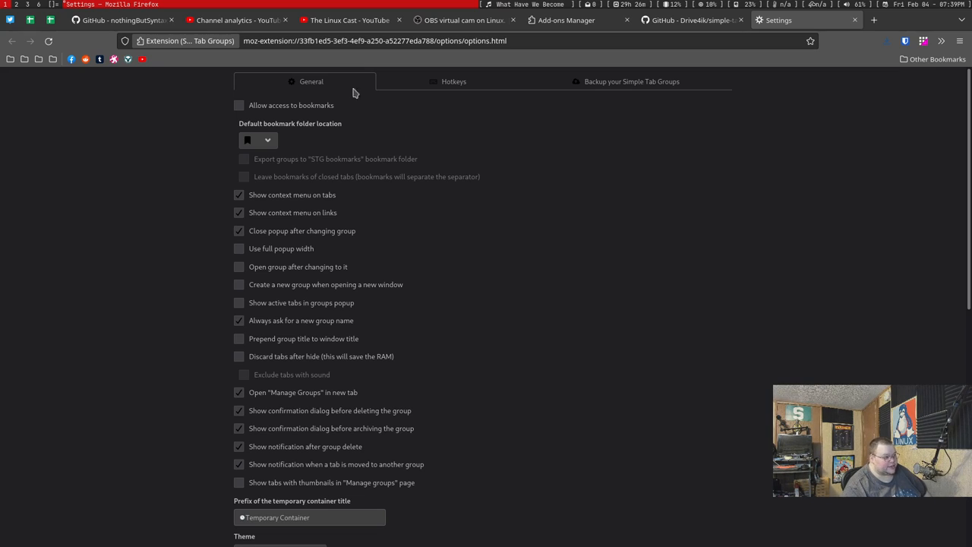
On the Hotkeys tab, add a third hotkey entry and leave its action unassigned
{"action": "left_click", "coordinate": [453, 81]}
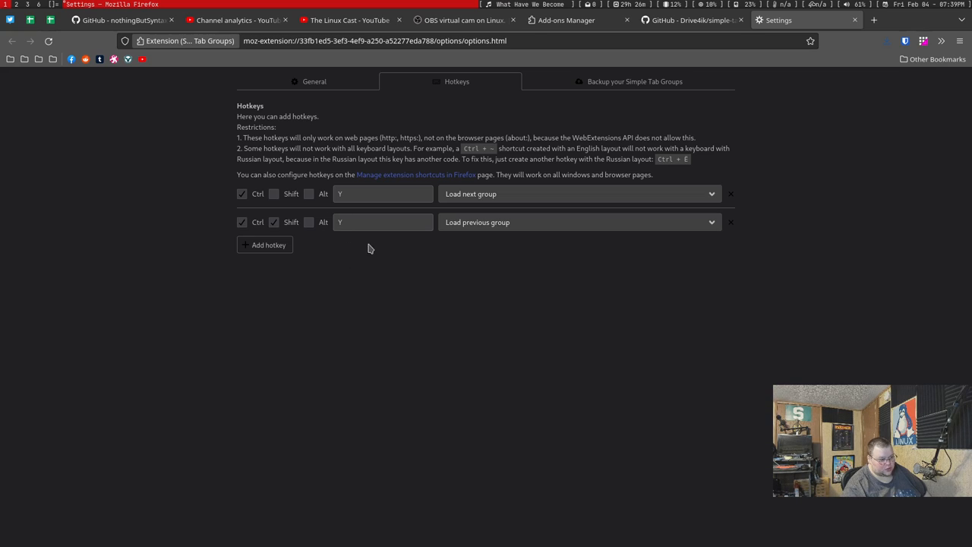
{"action": "left_click", "coordinate": [264, 244]}
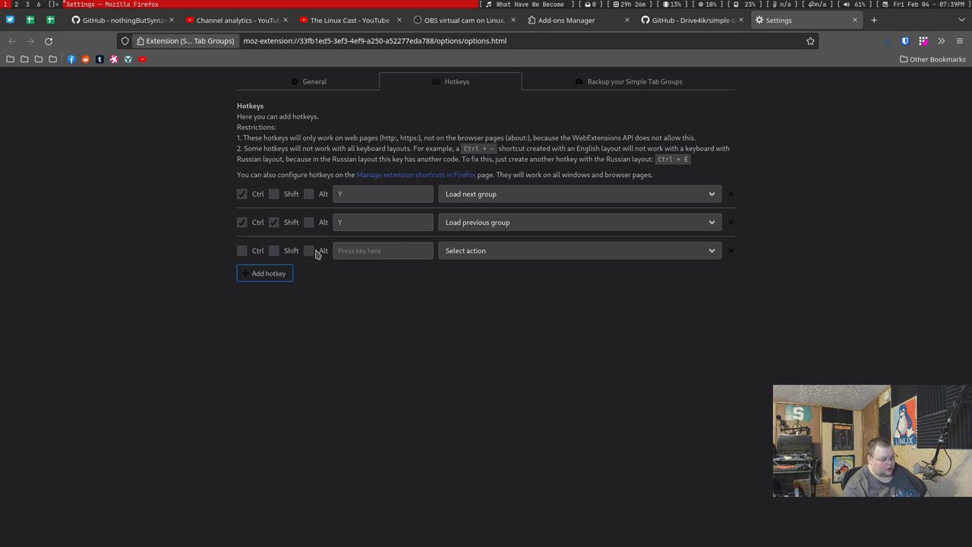
{"action": "left_click", "coordinate": [579, 249]}
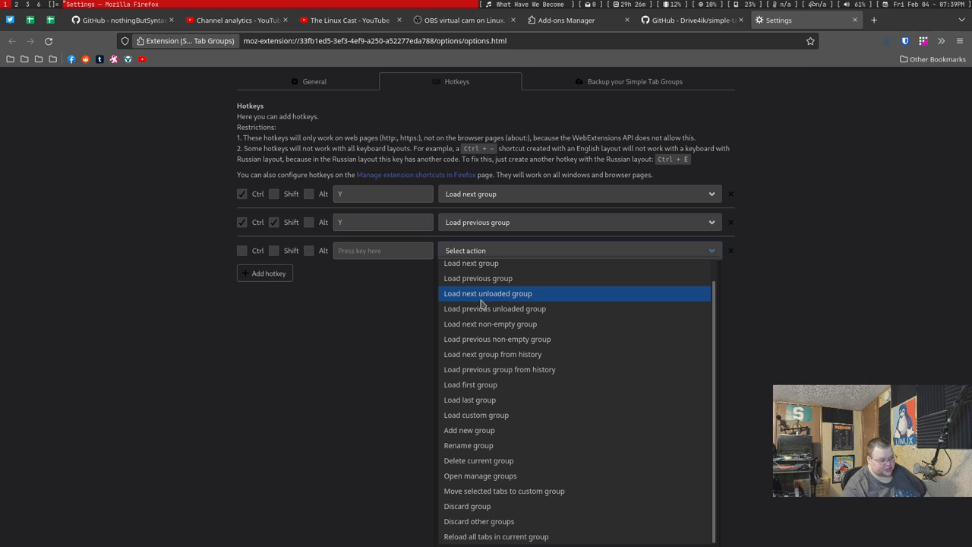
{"action": "left_click", "coordinate": [359, 329]}
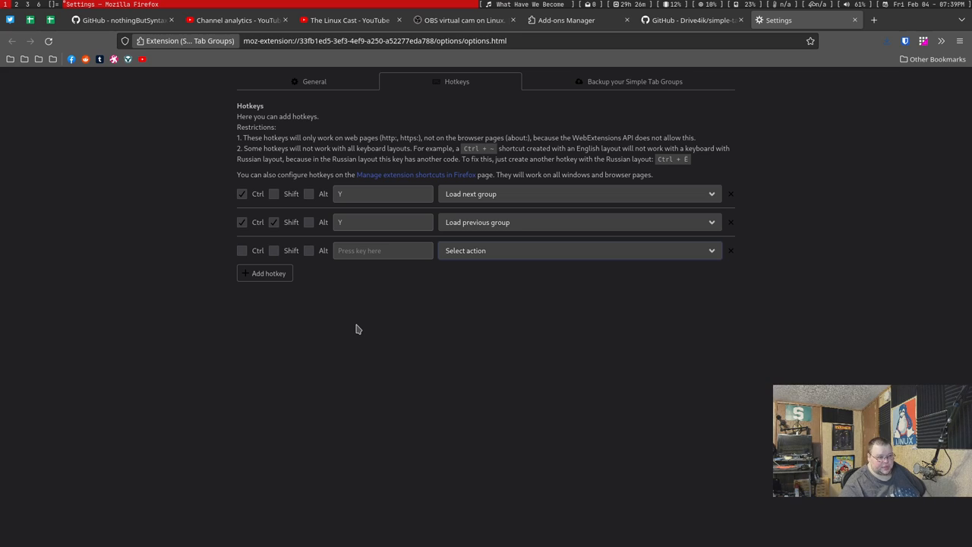
Show the Backup tab, where daily auto backup is enabled
{"action": "left_click", "coordinate": [631, 81]}
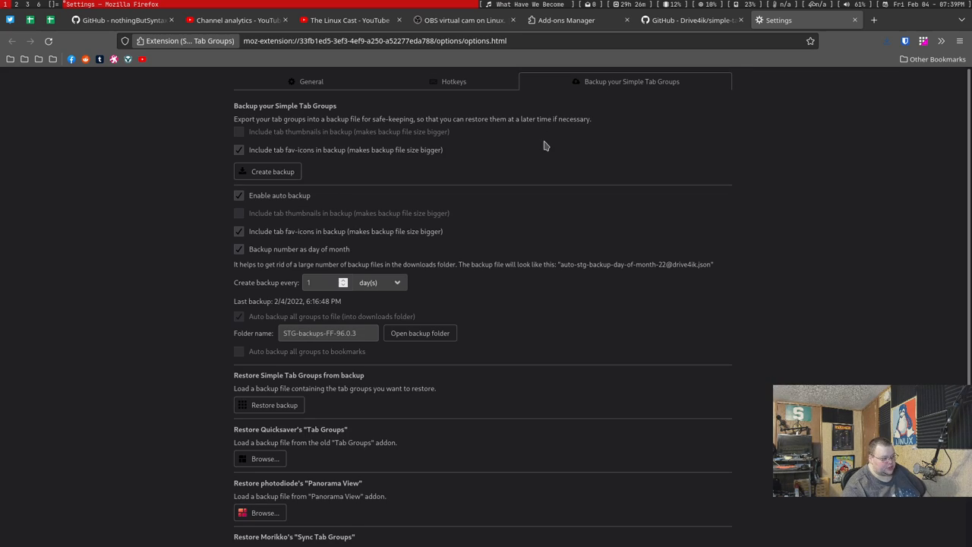
{"action": "mouse_move", "coordinate": [542, 148]}
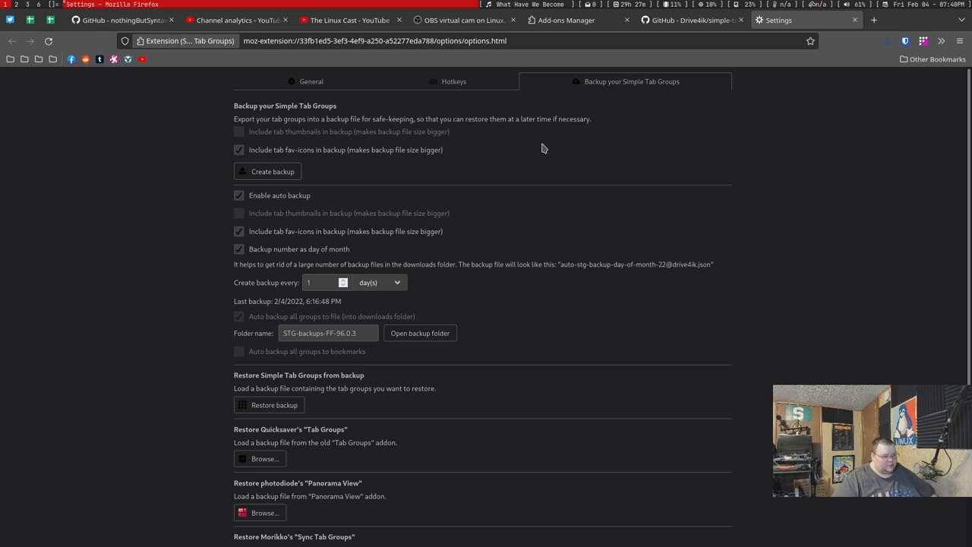
{"action": "mouse_move", "coordinate": [603, 153]}
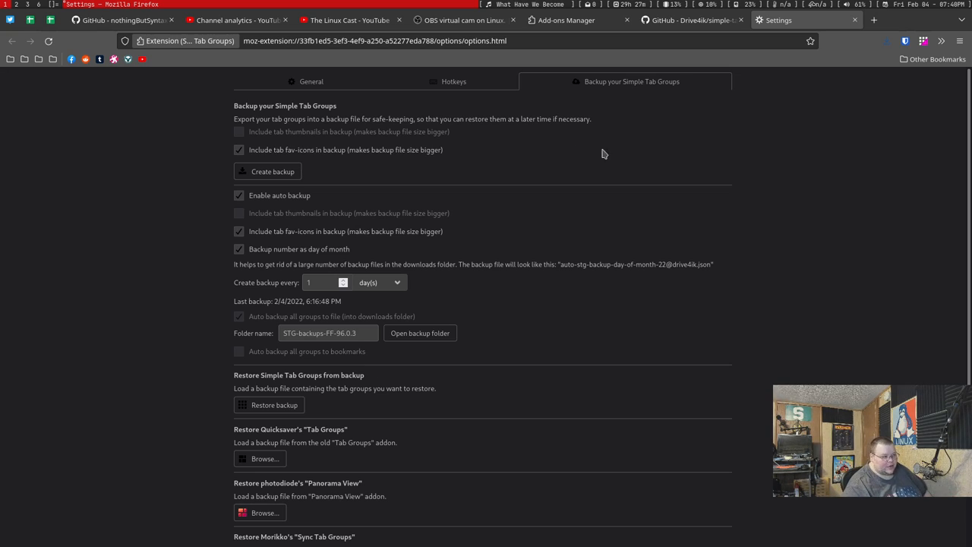
{"action": "mouse_move", "coordinate": [626, 154]}
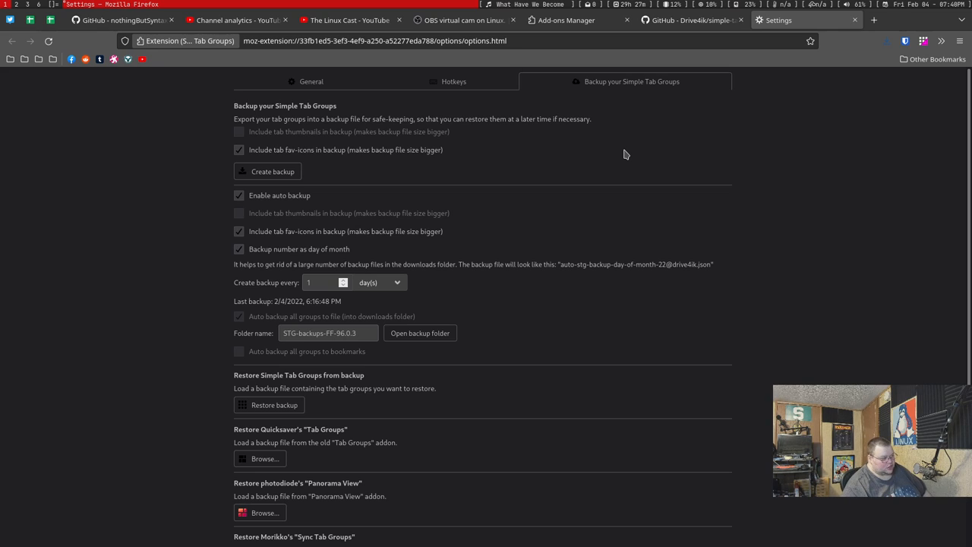
{"action": "mouse_move", "coordinate": [827, 73]}
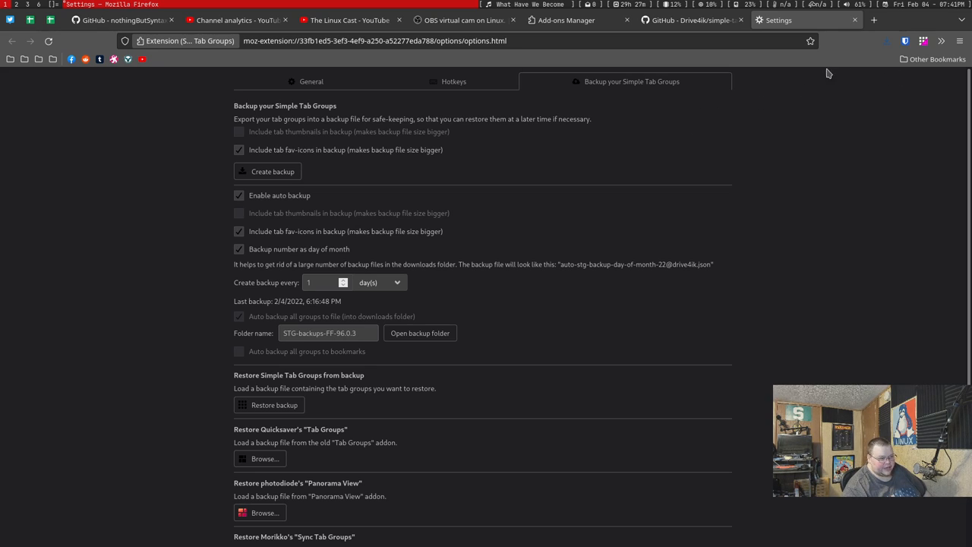
Check the Settings tab's move-to-group options, then switch to The Linux Cast YouTube tab
{"action": "right_click", "coordinate": [687, 20]}
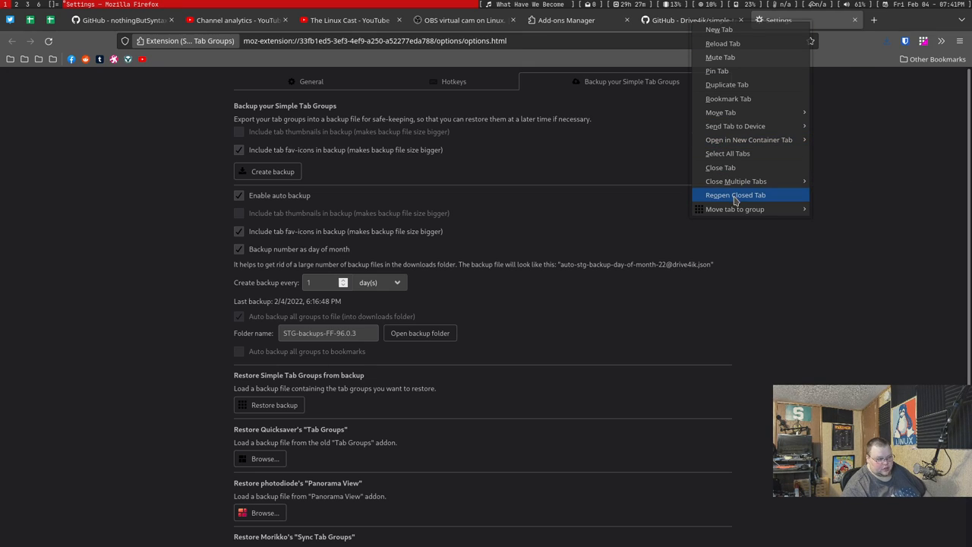
{"action": "mouse_move", "coordinate": [734, 209]}
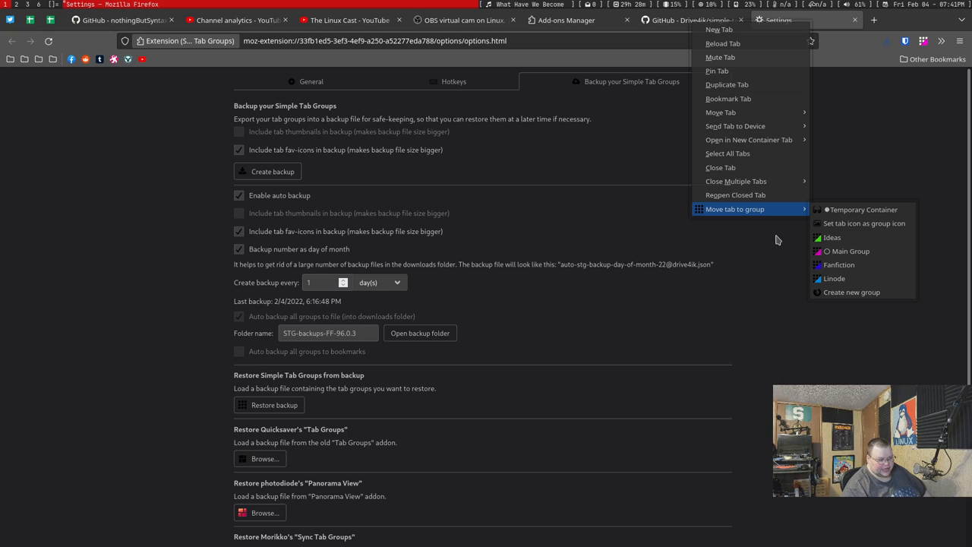
{"action": "left_click", "coordinate": [714, 175]}
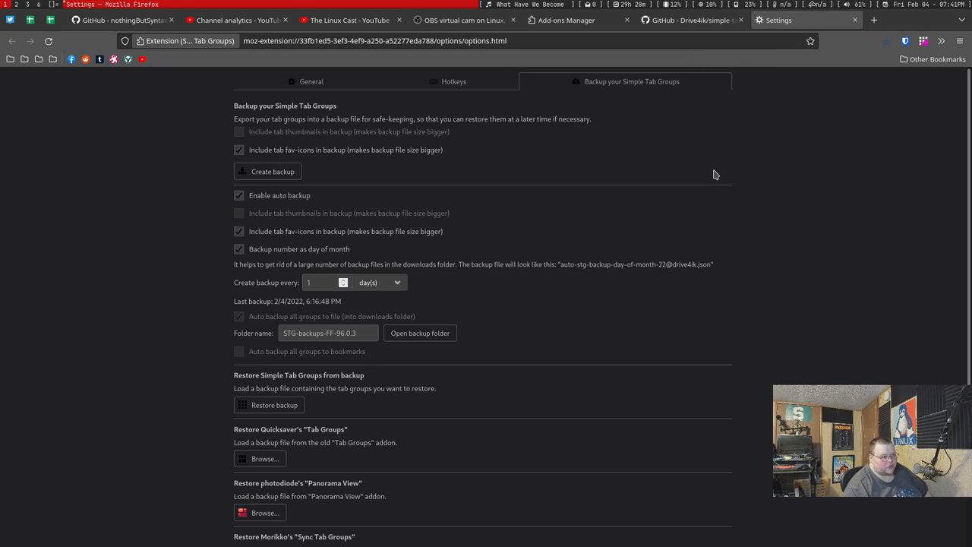
{"action": "mouse_move", "coordinate": [362, 87]}
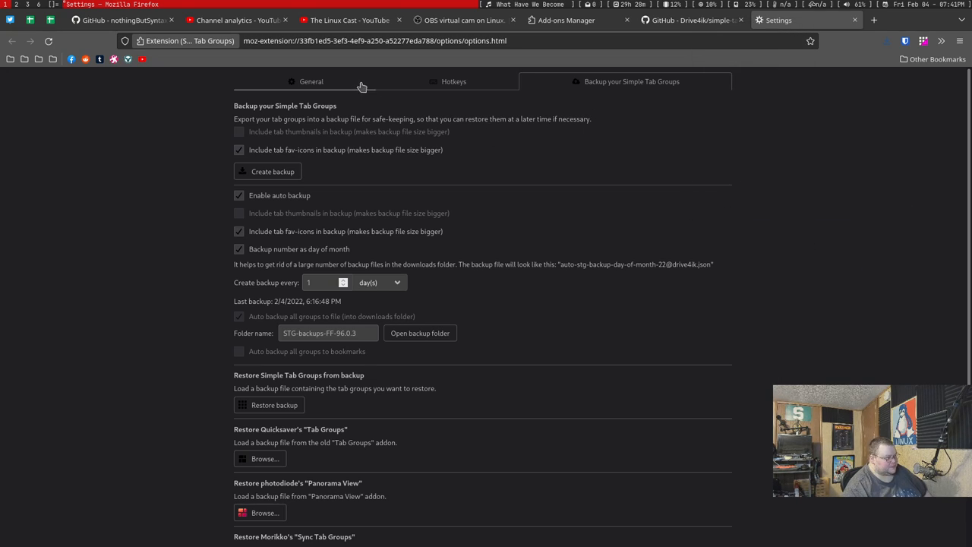
{"action": "left_click", "coordinate": [350, 20]}
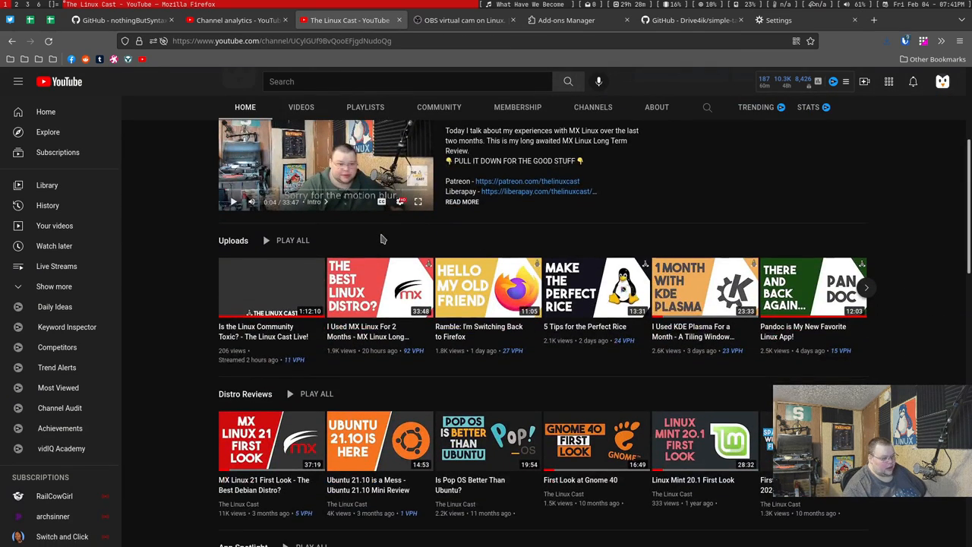
Open the '5 Tips for the Perfect Rice' video in the Ideas group and show the group list
{"action": "scroll", "scroll_direction": "down", "scroll_amount": 3}
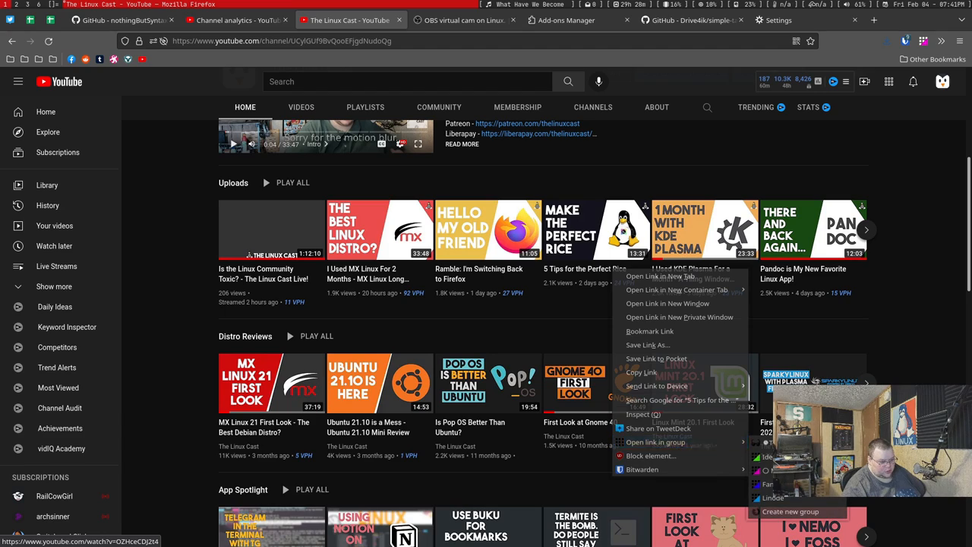
{"action": "mouse_move", "coordinate": [655, 442]}
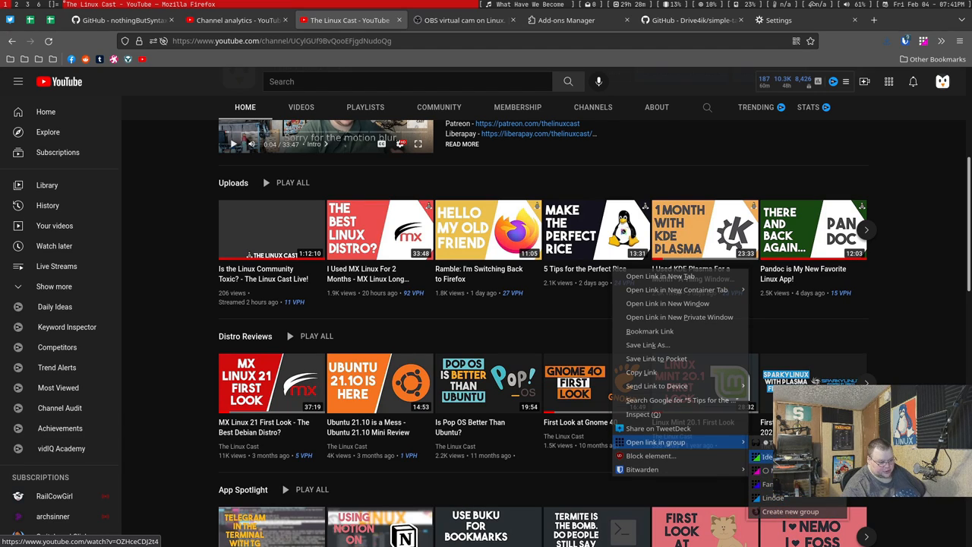
{"action": "left_click", "coordinate": [675, 324]}
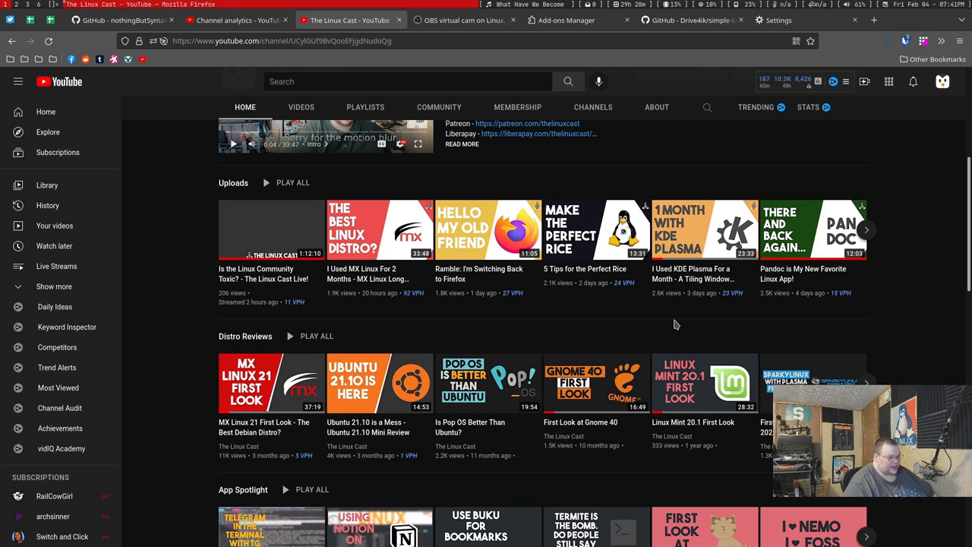
{"action": "left_click", "coordinate": [924, 41]}
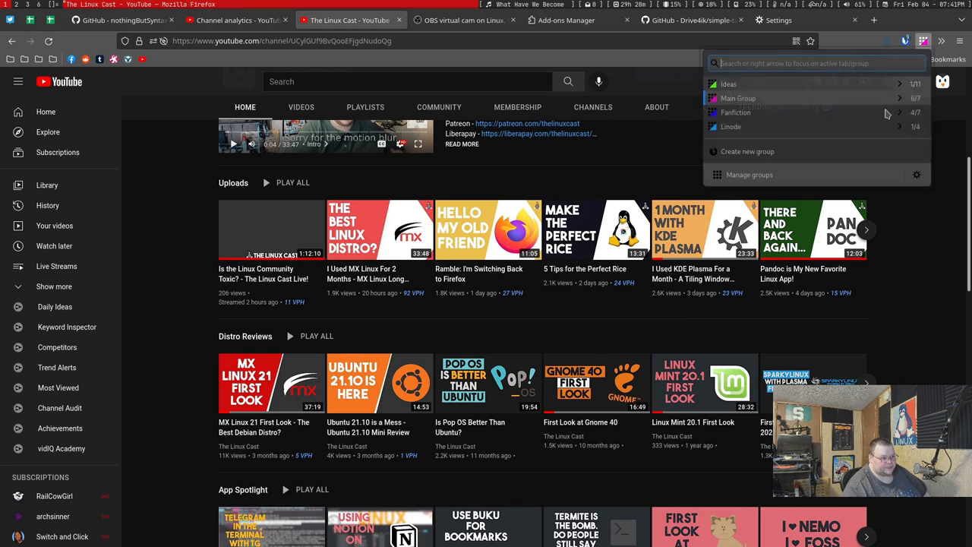
Load the Ideas group, now holding TweetDeck and the rice video
{"action": "left_click", "coordinate": [596, 229]}
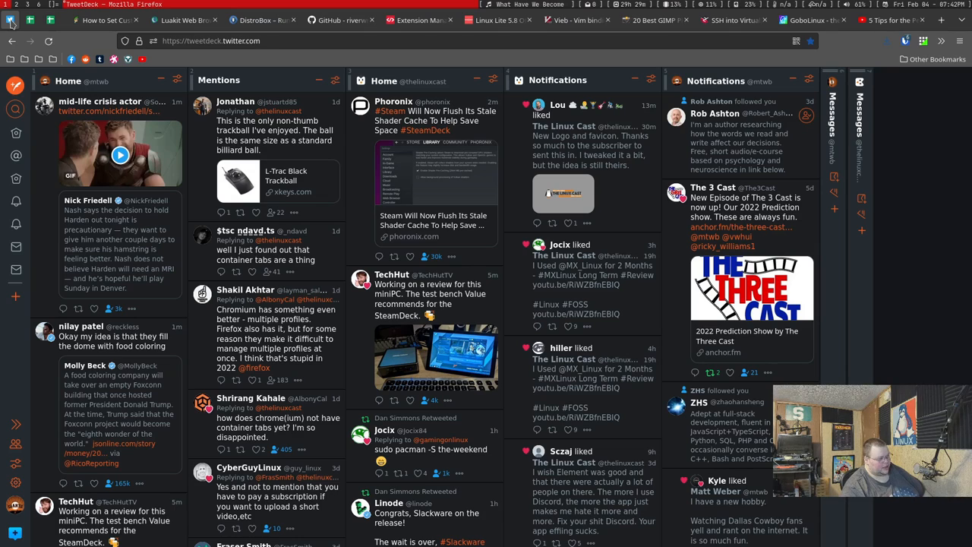
{"action": "mouse_move", "coordinate": [325, 277]}
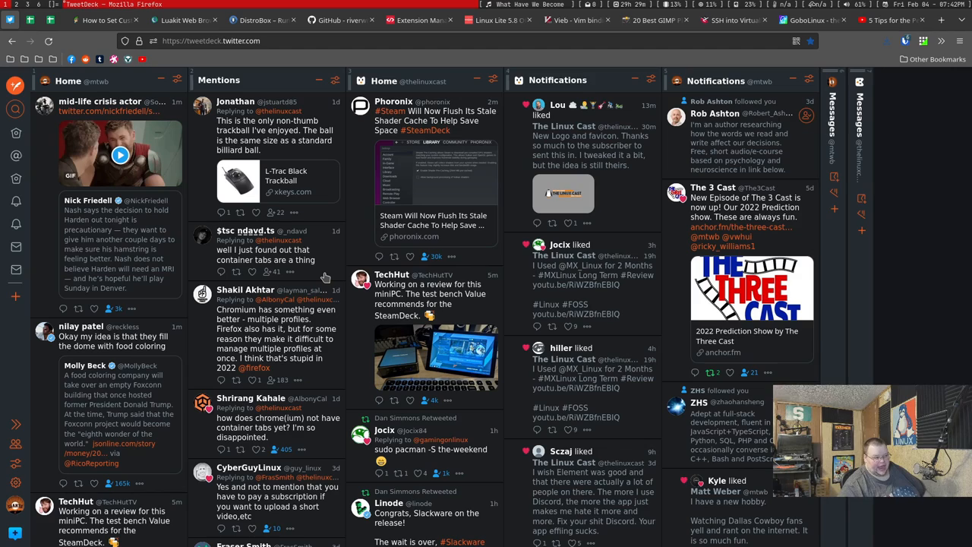